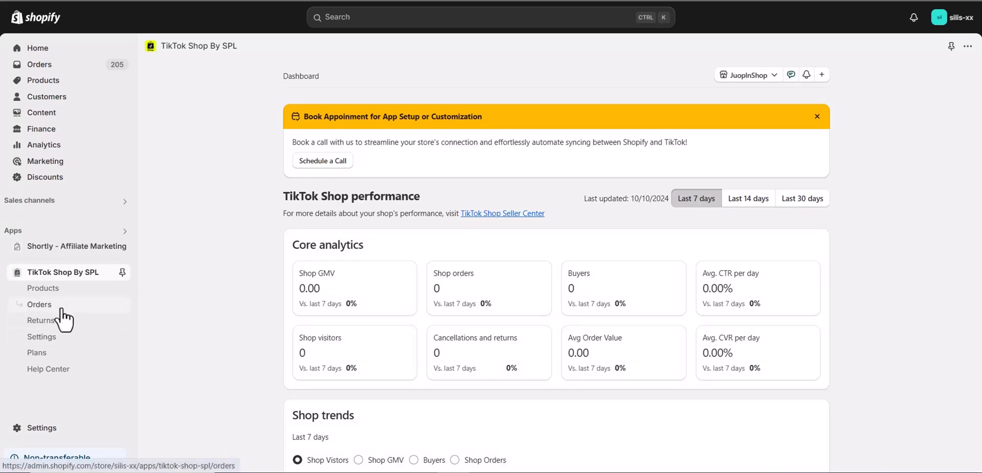
# Show the TikTok Shop By SPL app's orders filtered to Unfulfilled
pyautogui.click(38, 304)
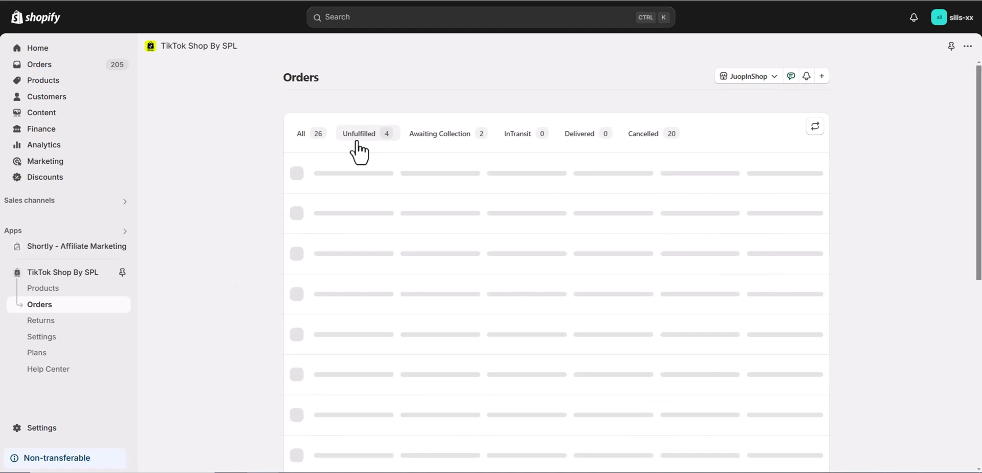
pyautogui.click(359, 133)
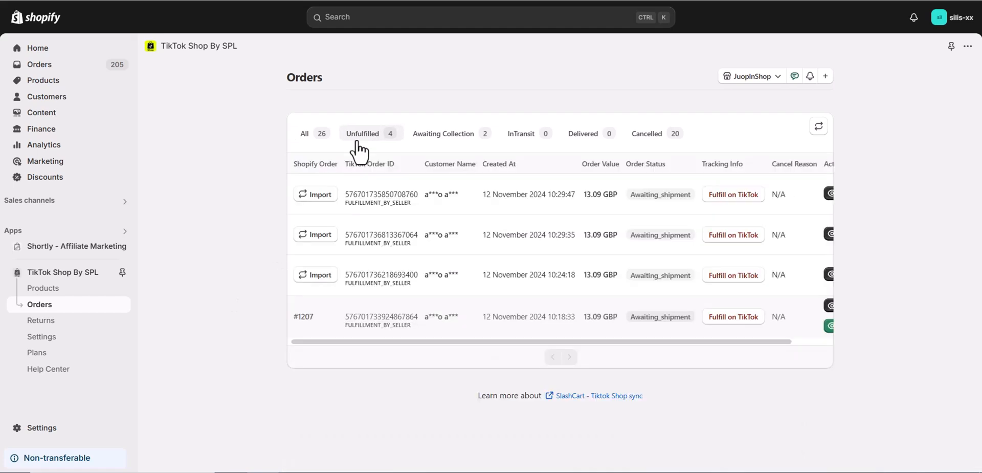
pyautogui.moveTo(523, 292)
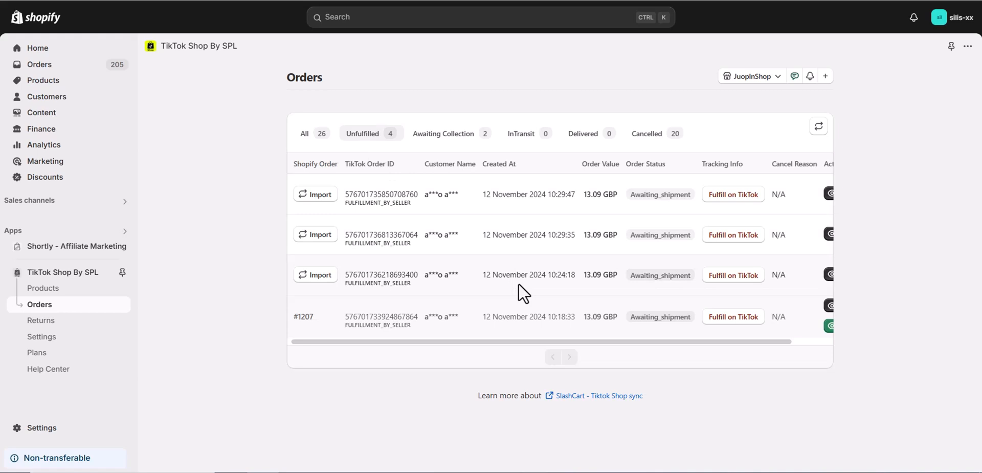
pyautogui.click(733, 194)
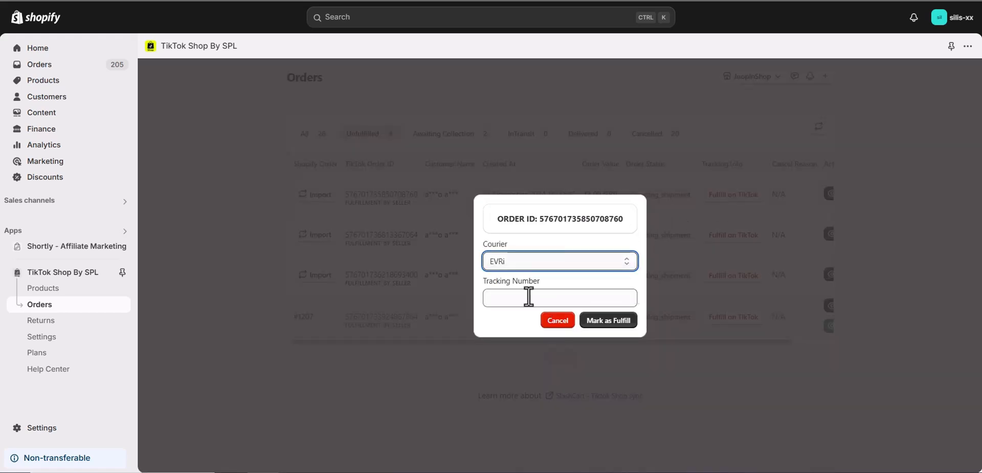
pyautogui.write('123456789 23456')
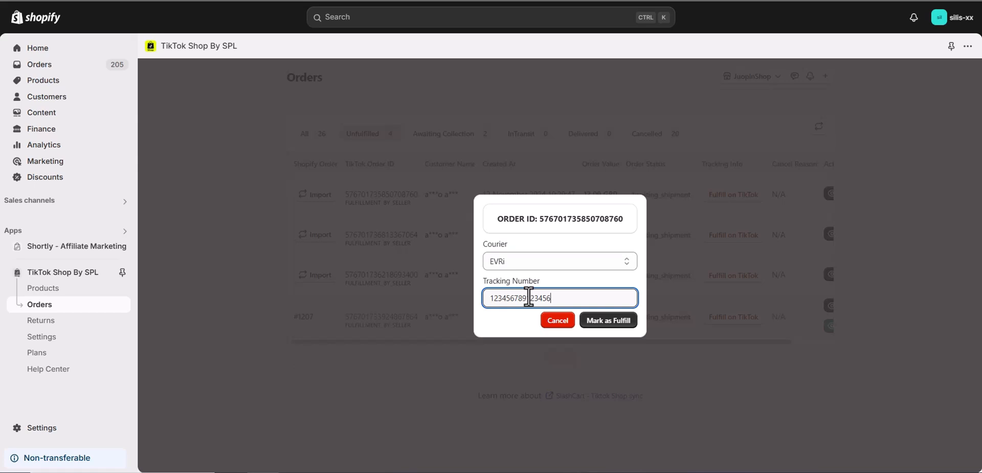
pyautogui.click(606, 319)
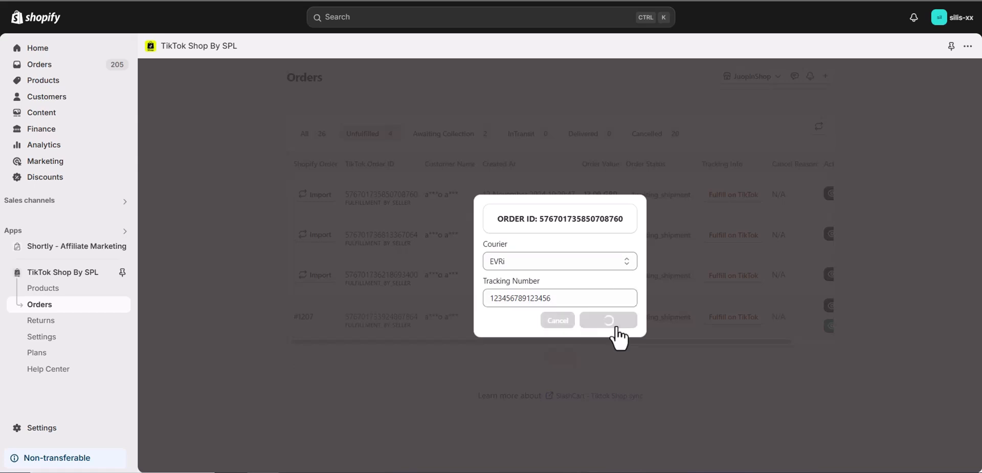
pyautogui.click(607, 319)
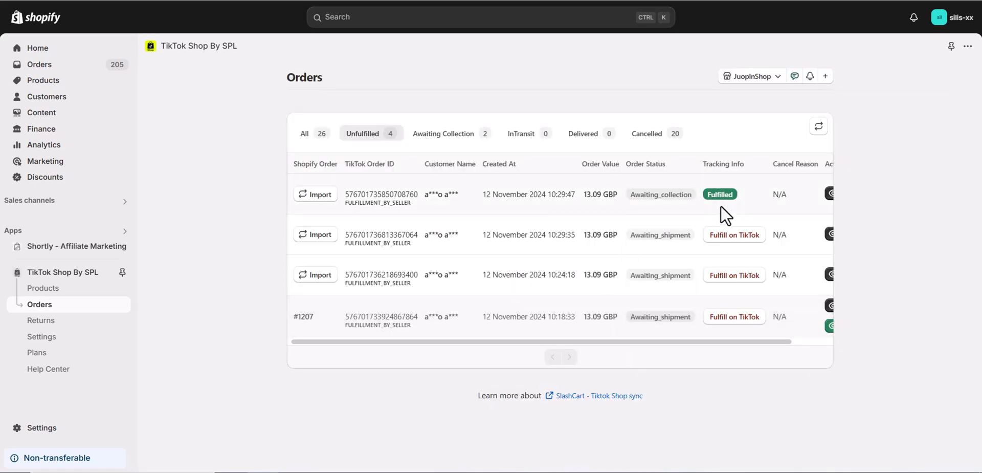
pyautogui.moveTo(720, 216)
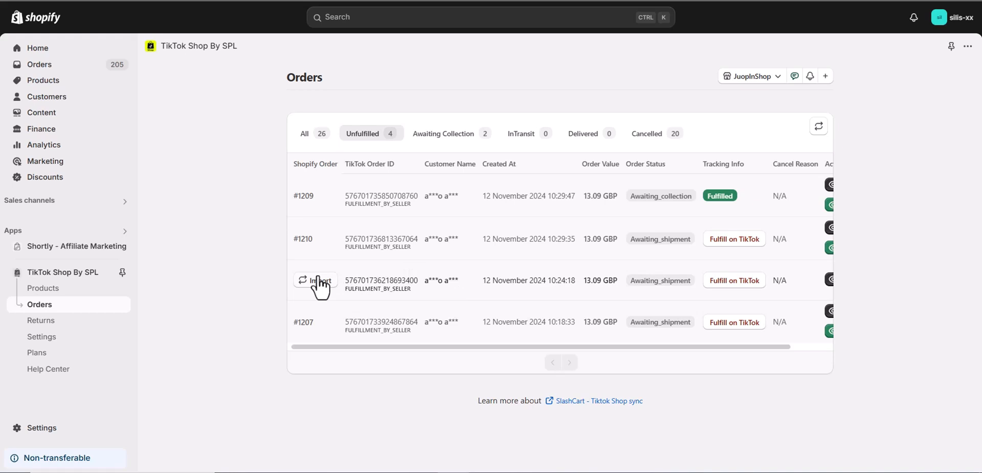
# Import the third TikTok order by connecting its cardboard pots to the 'bio' Shopify product, then go to Shopify Orders
pyautogui.click(315, 280)
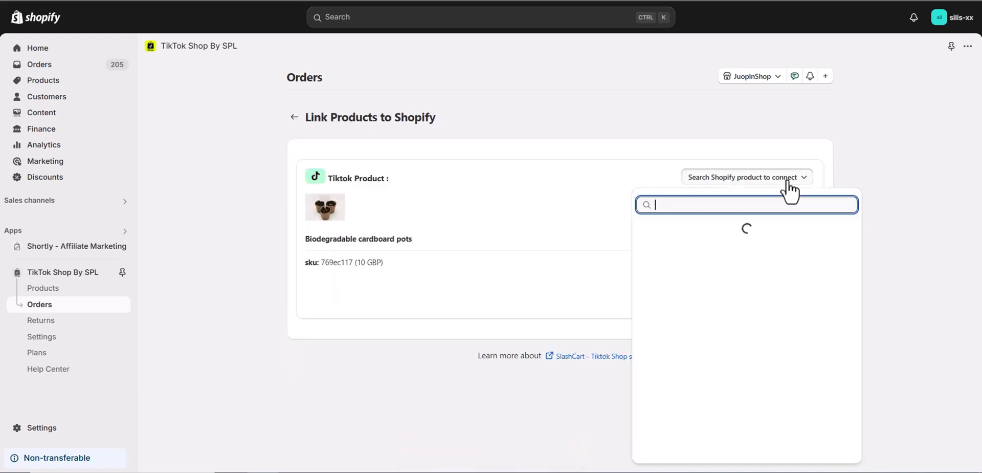
pyautogui.write('bio')
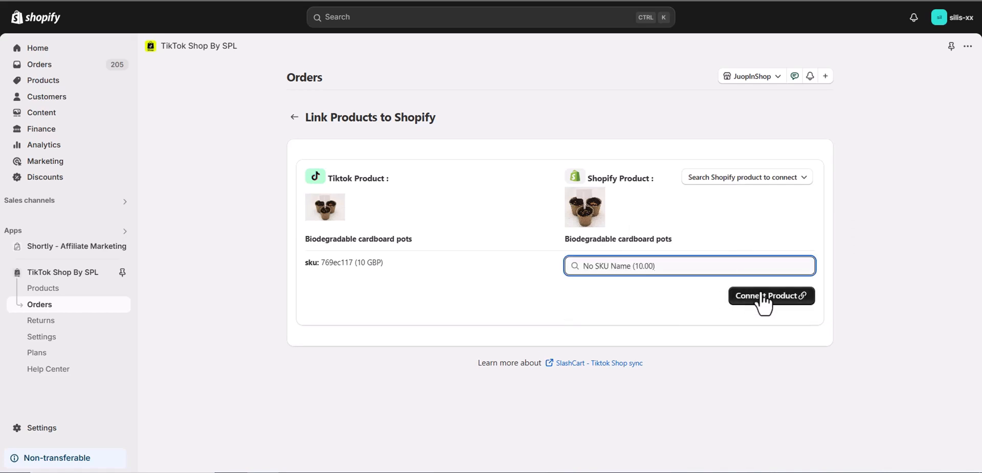
pyautogui.click(772, 294)
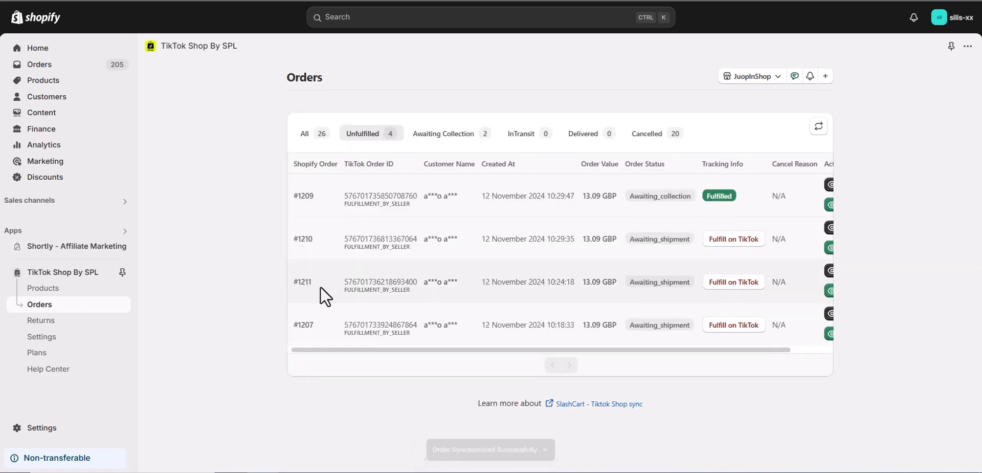
pyautogui.moveTo(272, 297)
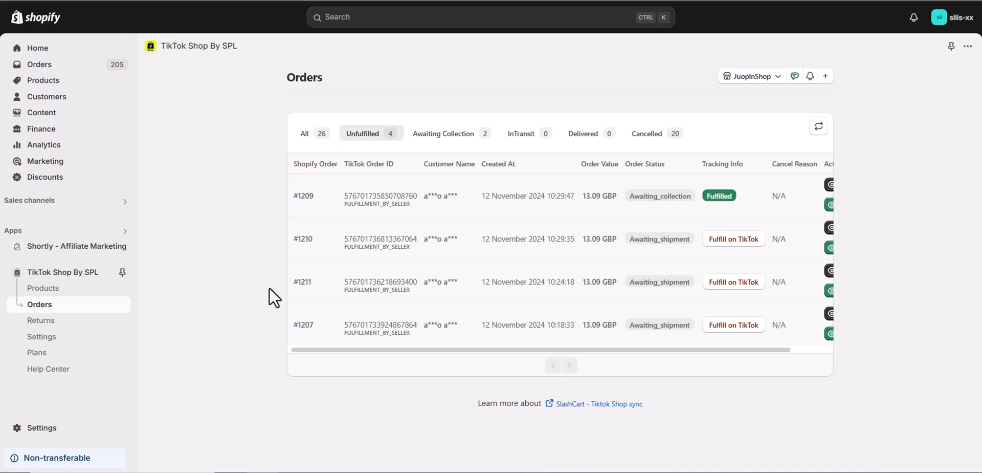
pyautogui.moveTo(706, 299)
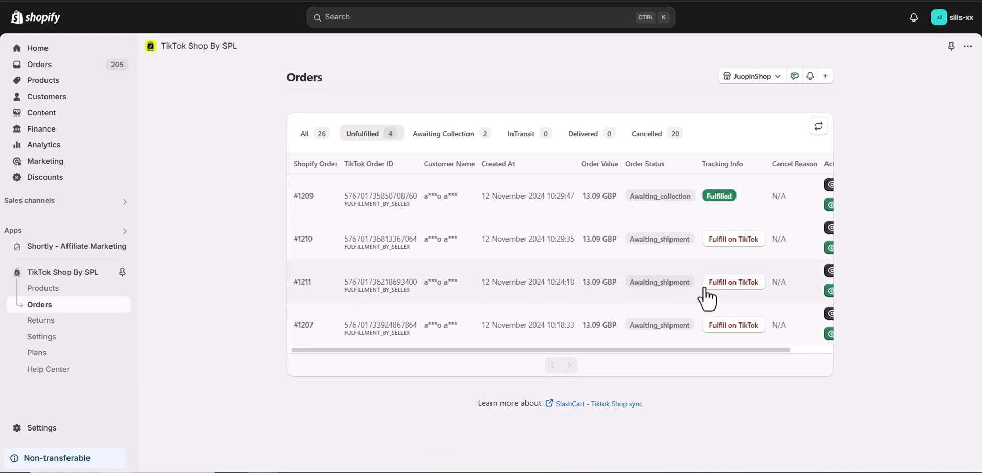
pyautogui.moveTo(274, 296)
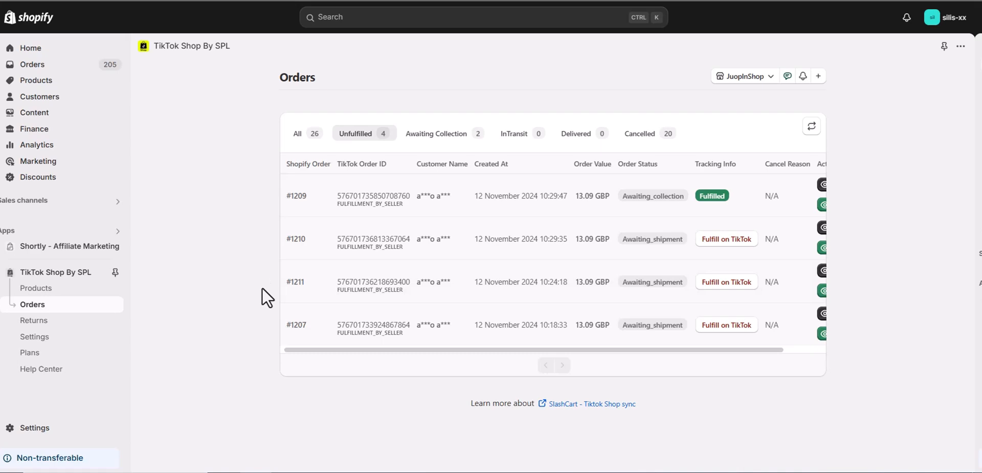
pyautogui.click(32, 64)
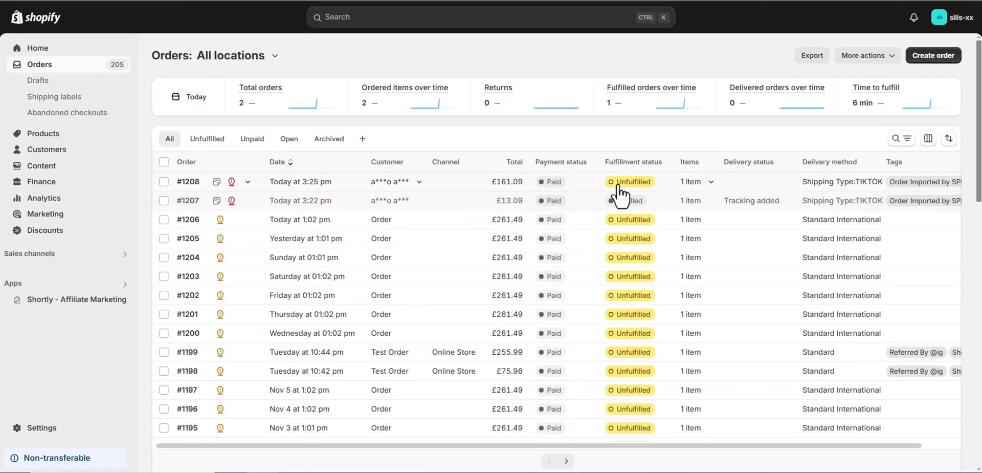
# Open order #1208 and start fulfilling its item
pyautogui.click(188, 181)
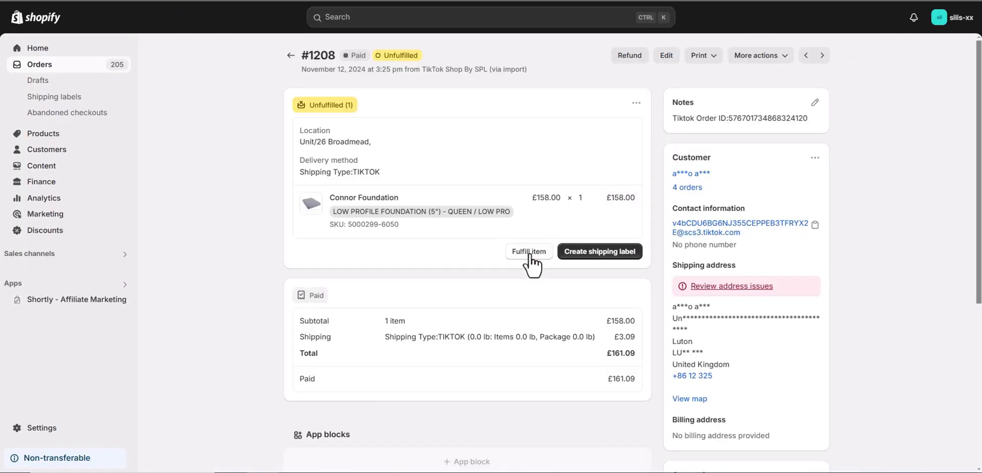
pyautogui.click(528, 251)
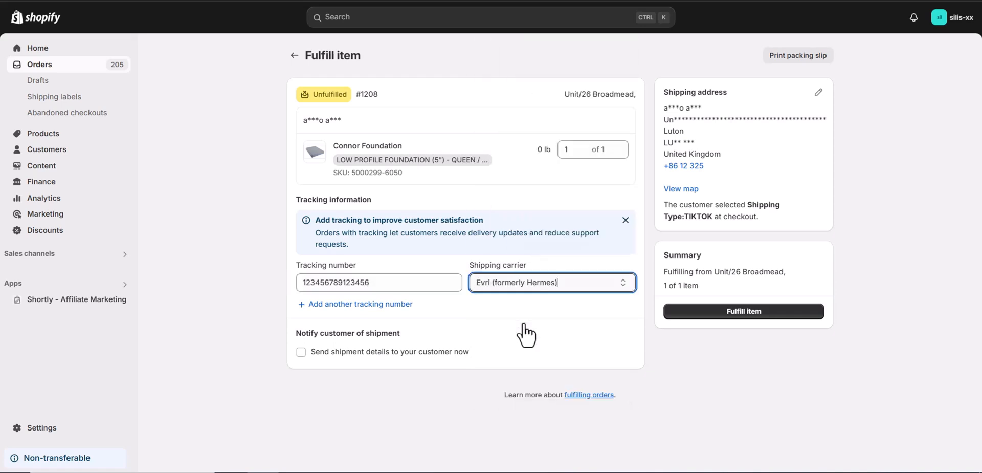
# Confirm fulfillment of order #1208 with its Evri tracking and return to the orders list
pyautogui.click(743, 310)
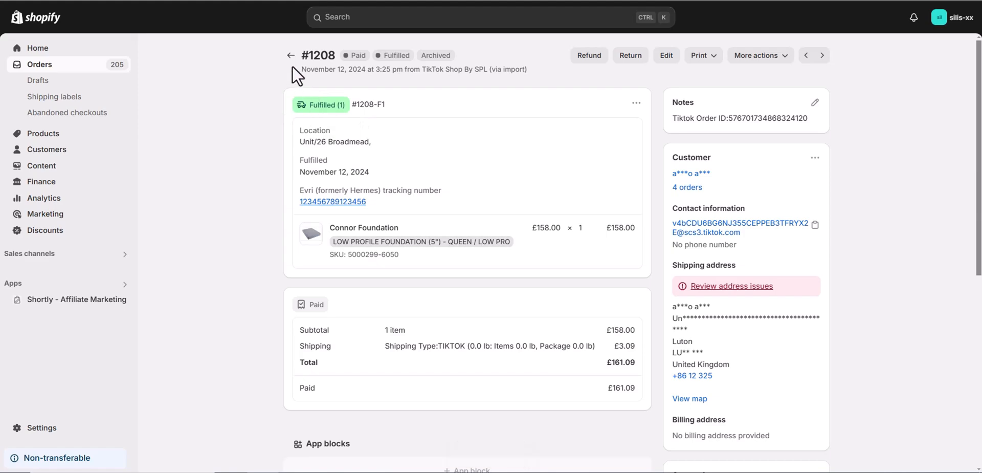
pyautogui.moveTo(292, 66)
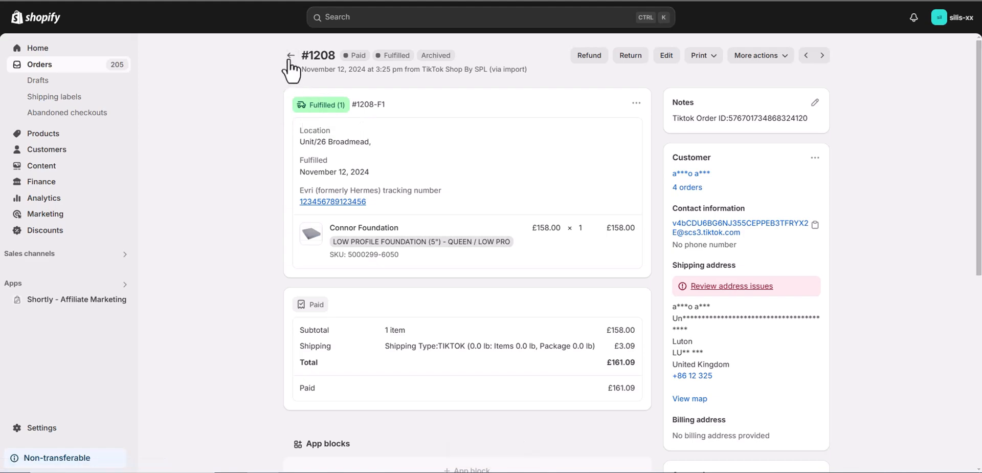
pyautogui.click(288, 55)
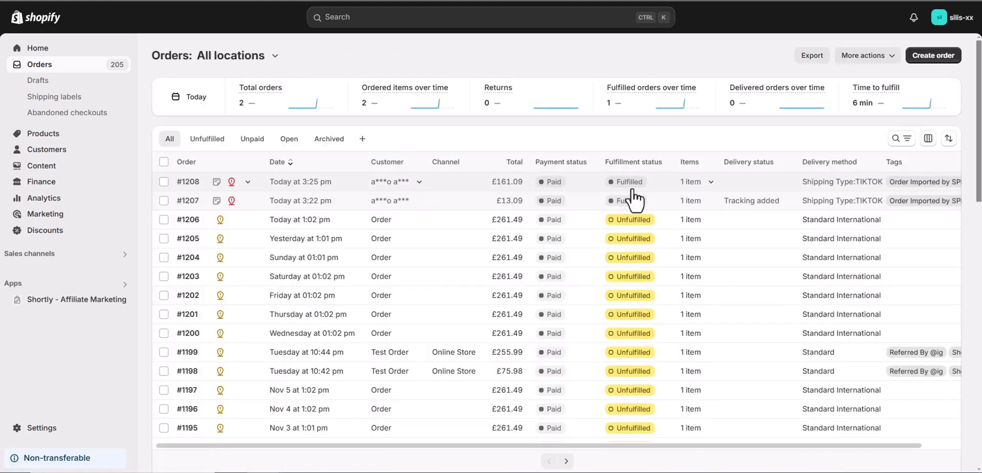
# Return to the TikTok Shop app's orders, where #1208 and #1209 show Fulfilled
pyautogui.click(63, 261)
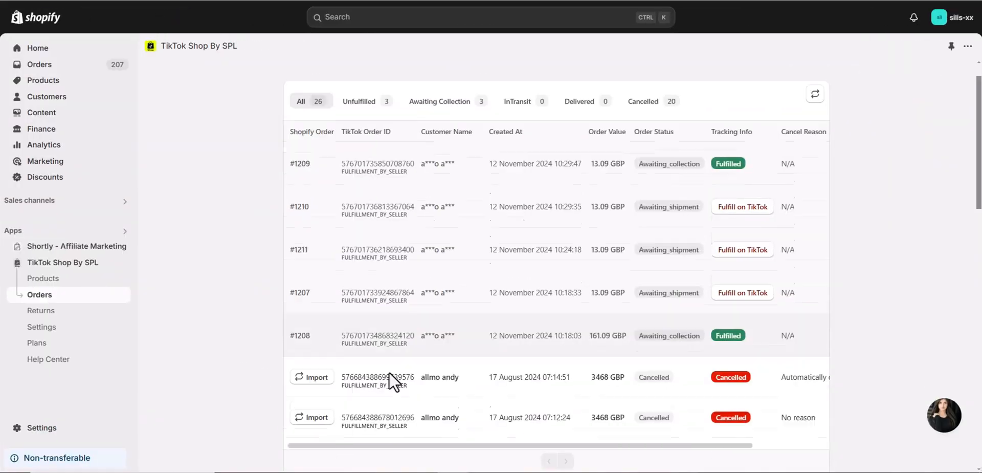
pyautogui.scroll(-3)
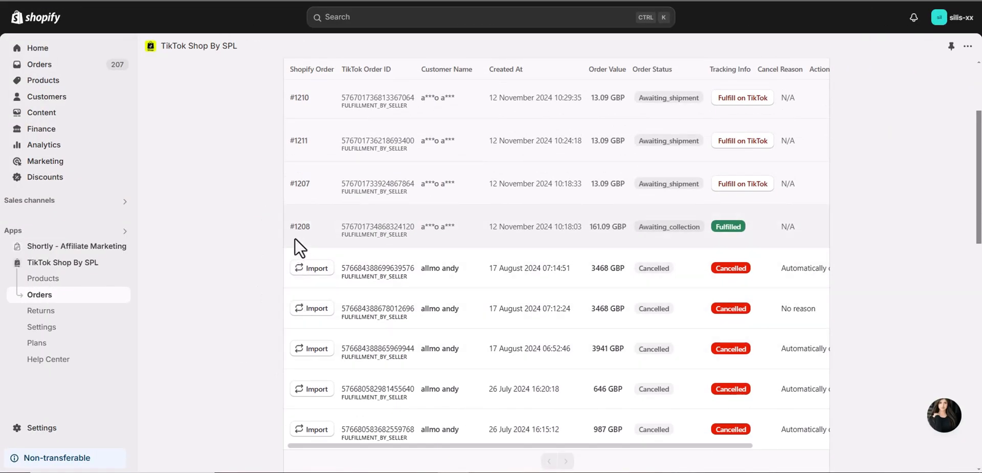
pyautogui.moveTo(700, 231)
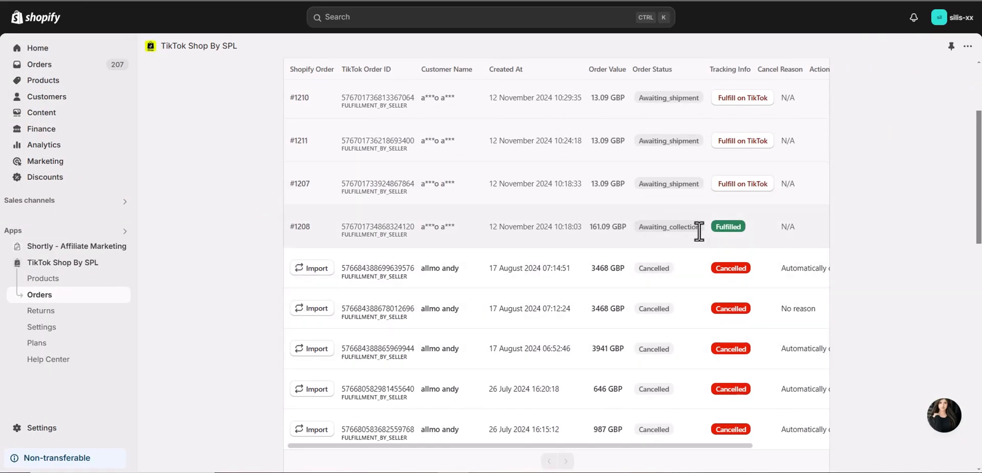